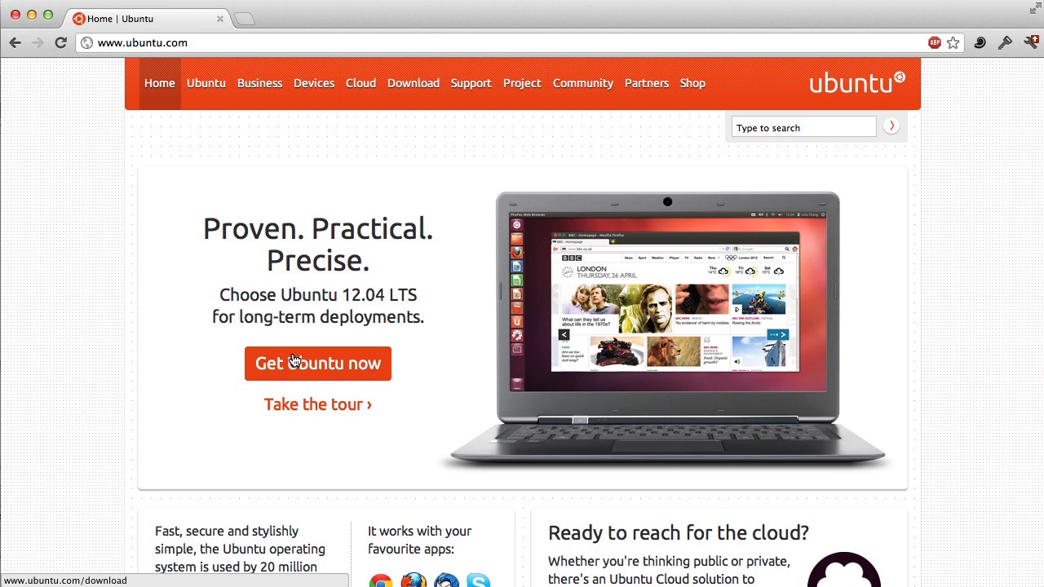
Step: Start downloading the 64-bit Ubuntu Server 12.04 LTS image from ubuntu.com
{"action": "left_click", "coordinate": [317, 362]}
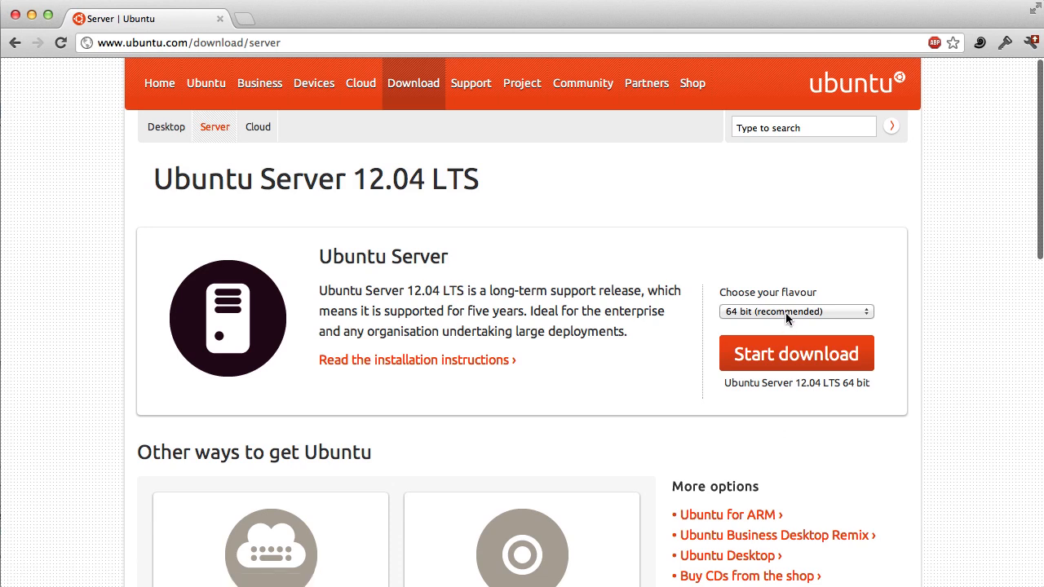
{"action": "left_click", "coordinate": [796, 309]}
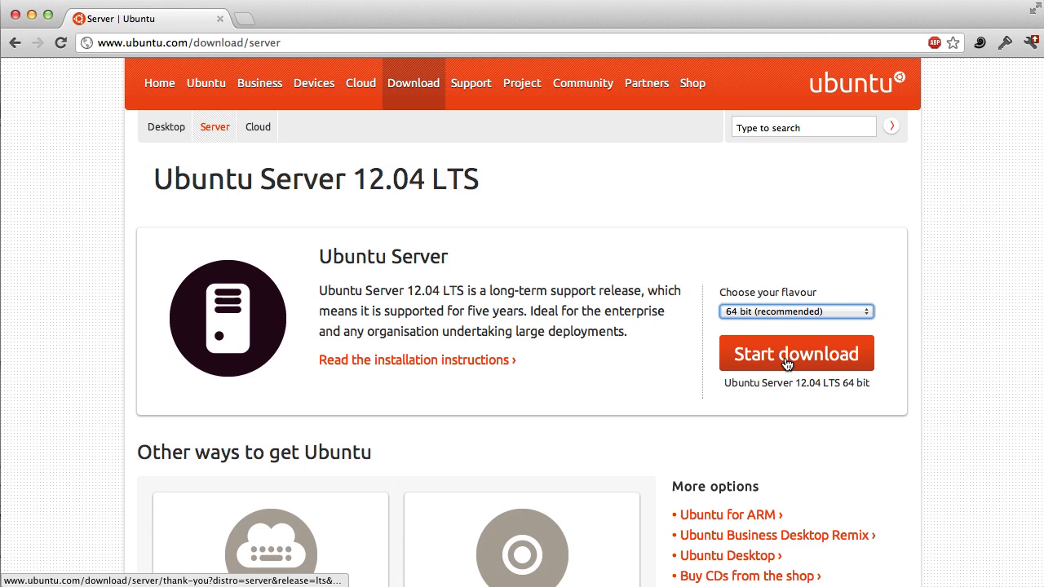
{"action": "left_click", "coordinate": [796, 352]}
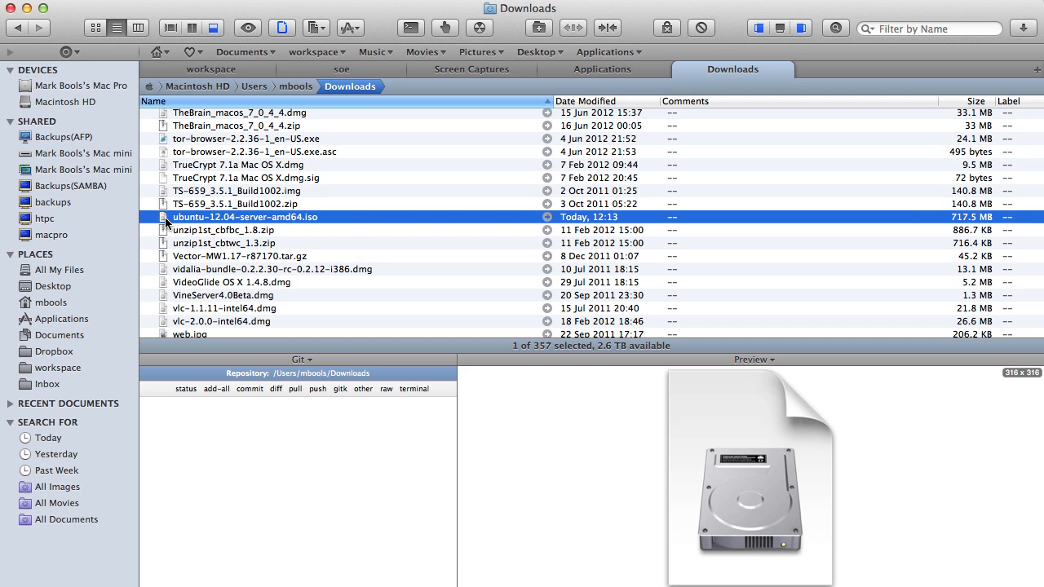
{"action": "right_click", "coordinate": [245, 217]}
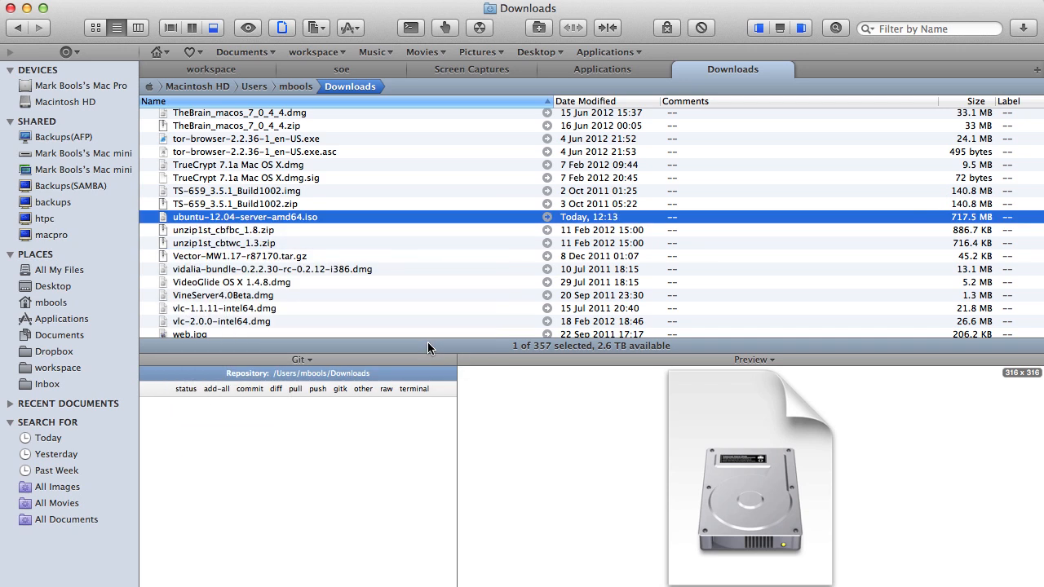
{"action": "double_click", "coordinate": [245, 215]}
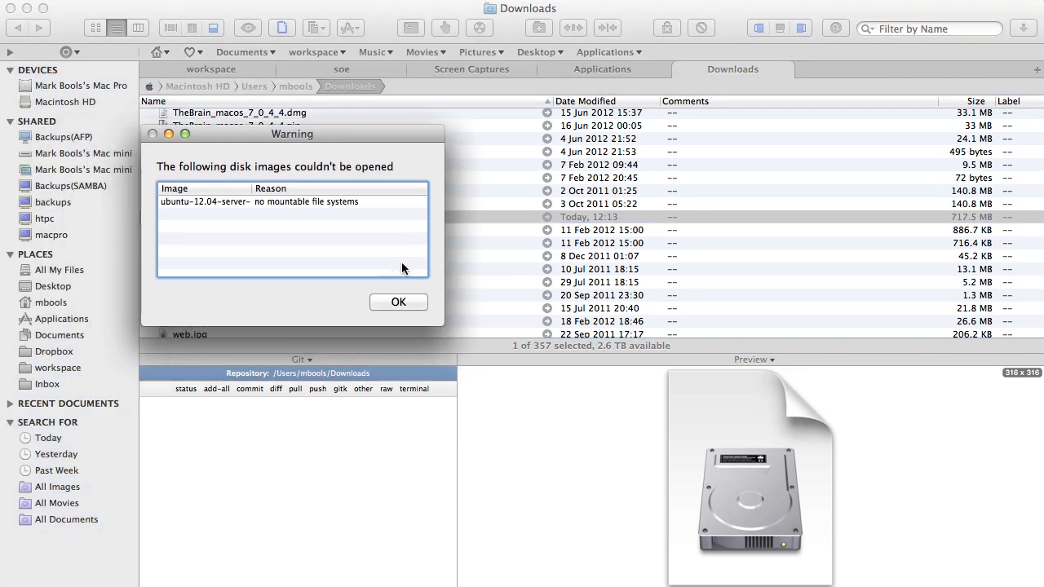
{"action": "left_click", "coordinate": [398, 302]}
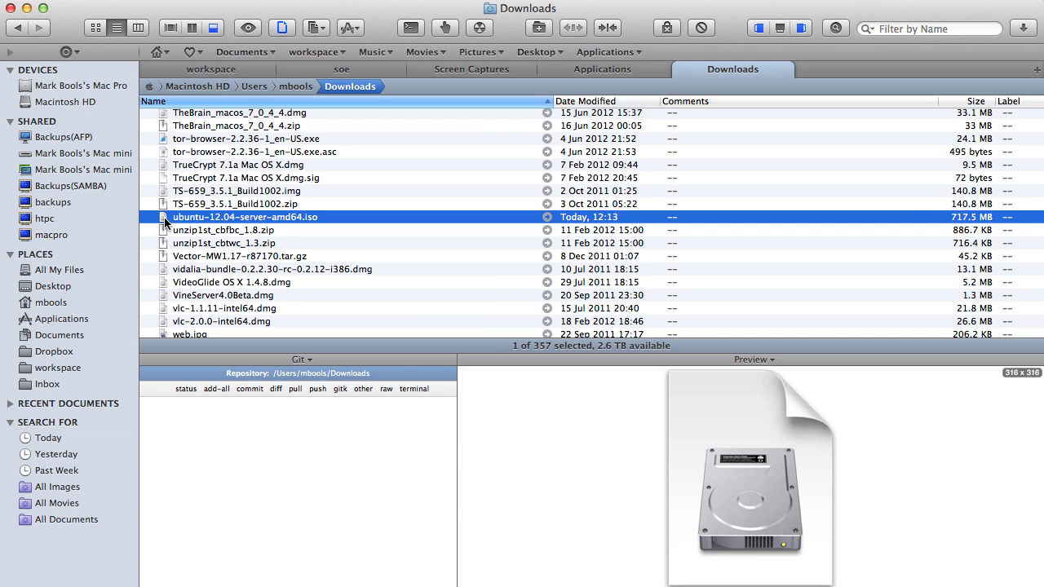
Step: Attach the Ubuntu server ISO via 'Open Disk Image' and acknowledge the unable-to-attach alert
{"action": "right_click", "coordinate": [245, 217]}
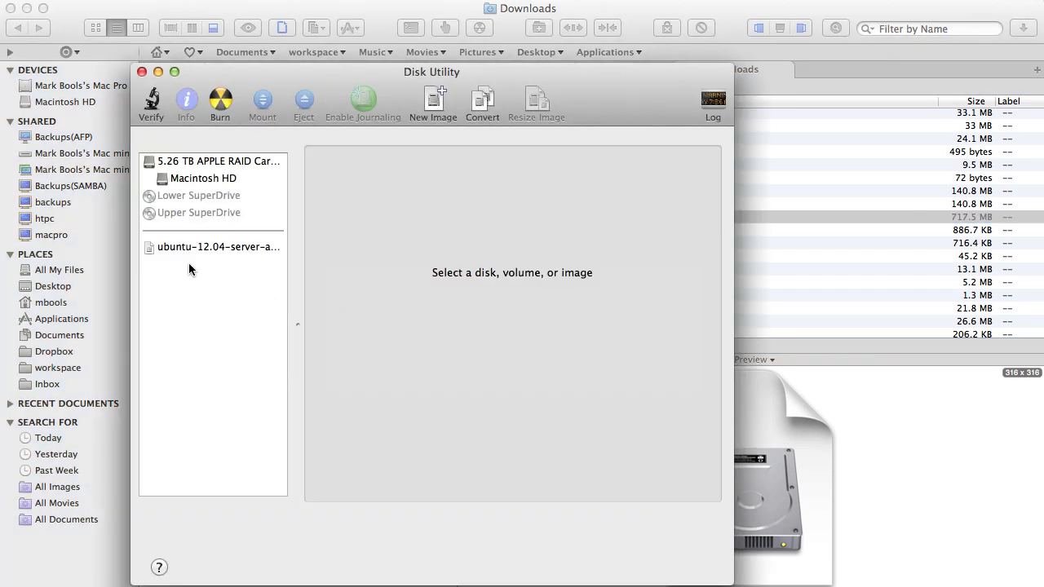
{"action": "left_click", "coordinate": [218, 246]}
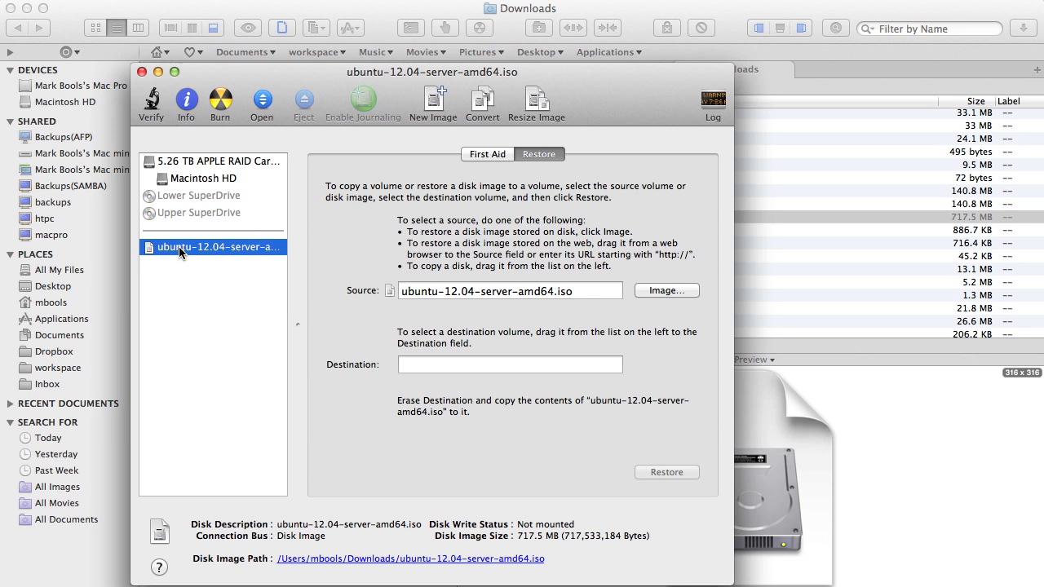
{"action": "right_click", "coordinate": [215, 248]}
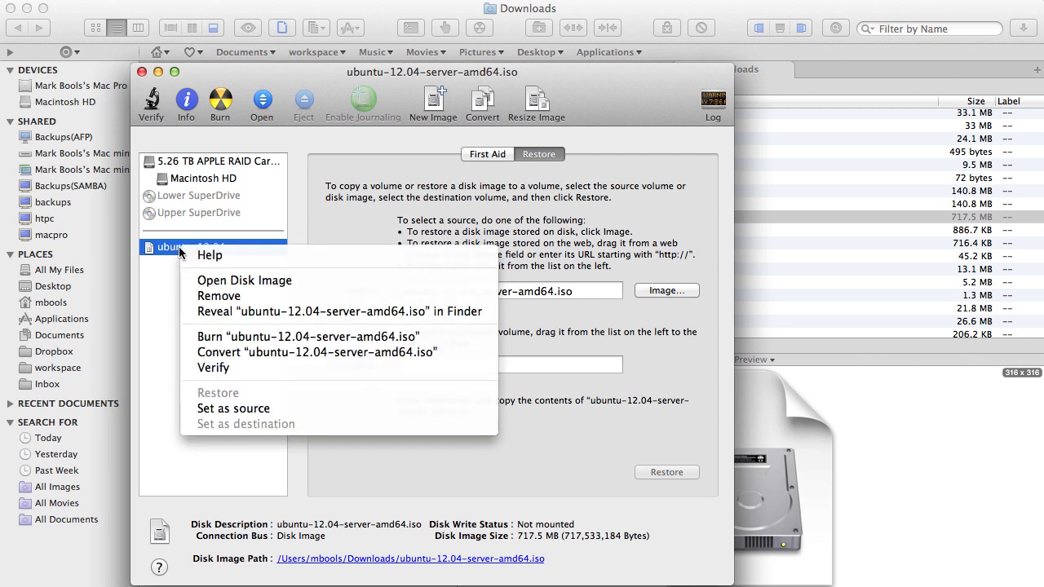
{"action": "mouse_move", "coordinate": [244, 281]}
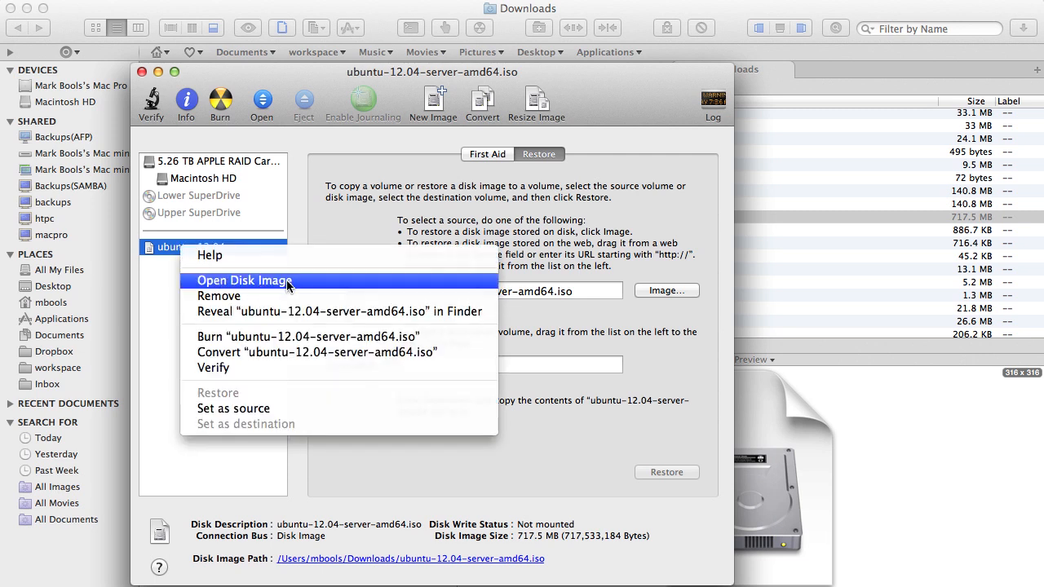
{"action": "left_click", "coordinate": [244, 280]}
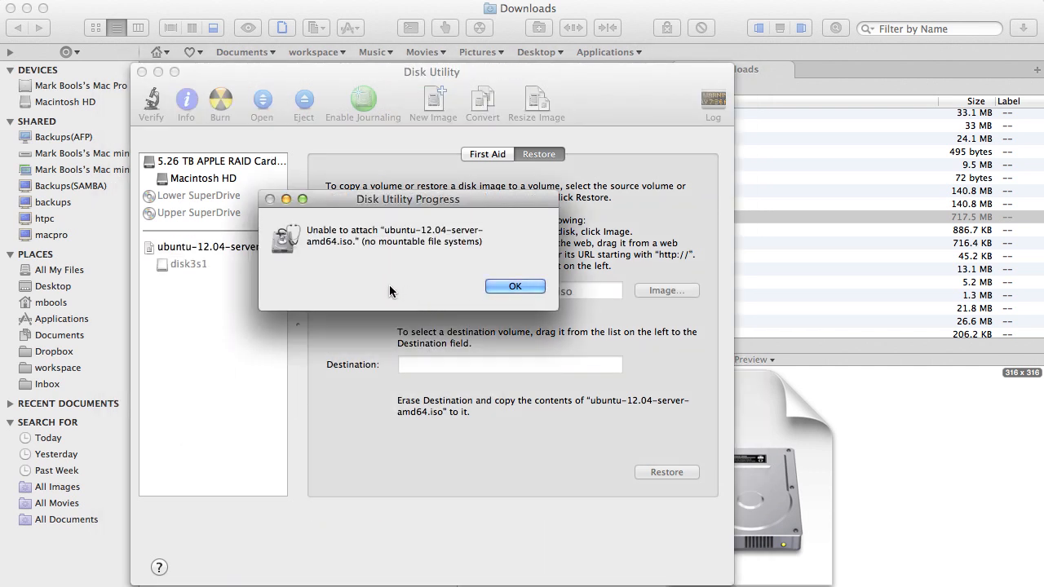
{"action": "left_click", "coordinate": [515, 287]}
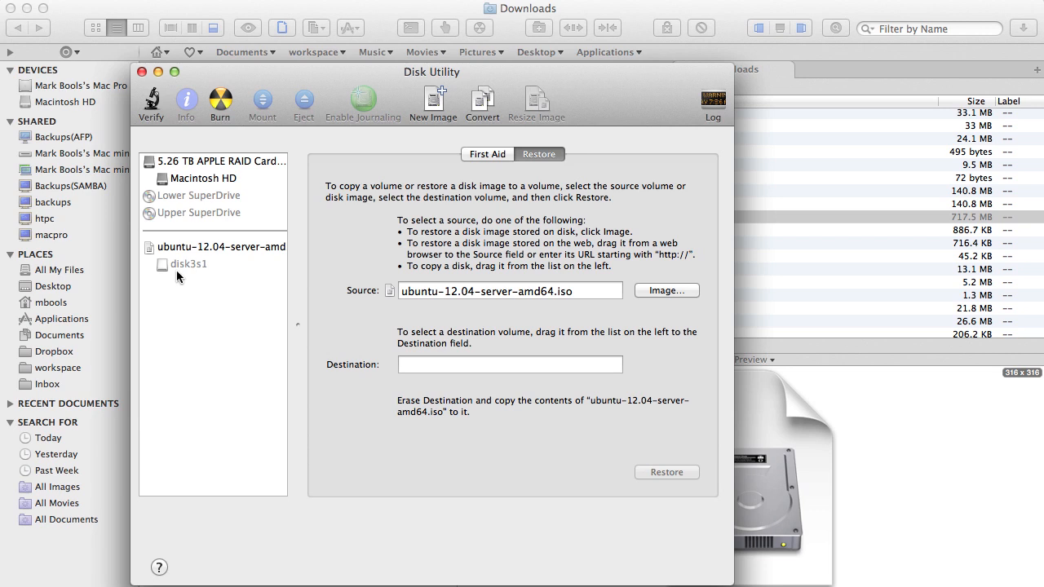
{"action": "mouse_move", "coordinate": [188, 264]}
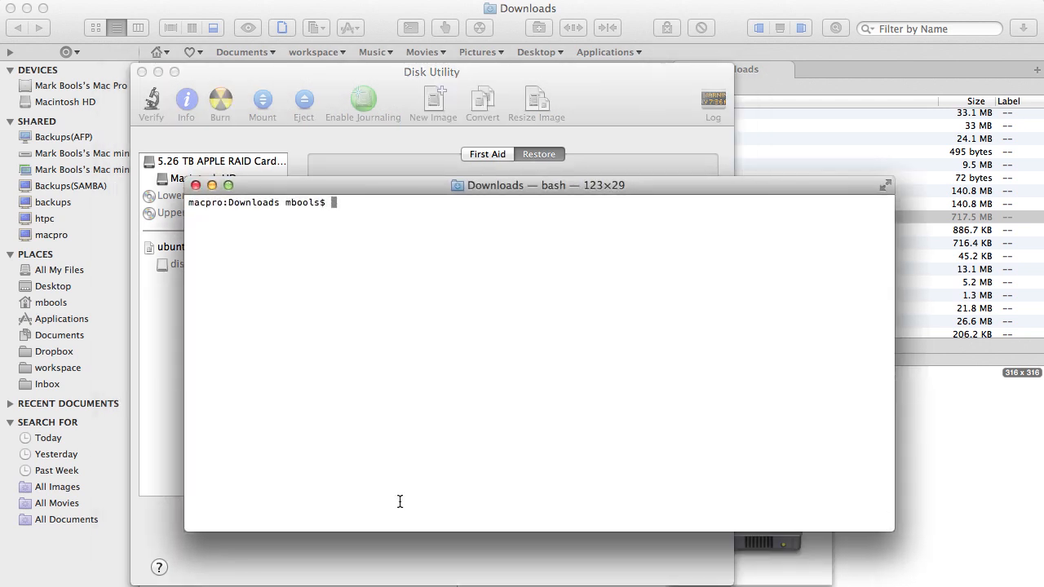
Step: Run pwd, then dd if=/dev/disk3s1 of=./ubuntu-12.04-server-amd64-extracted.iso bs=1m
{"action": "type", "text": "pwd"}
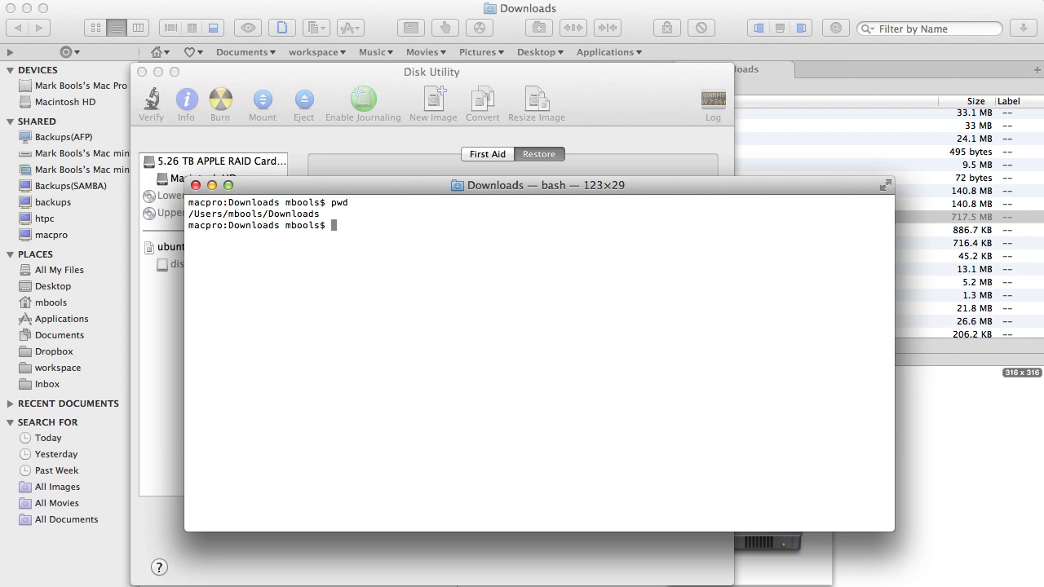
{"action": "type", "text": "dd if=/dev/disk3s1 of=./ubuntu-12.04-server-amd64-extracted.iso bs=1m"}
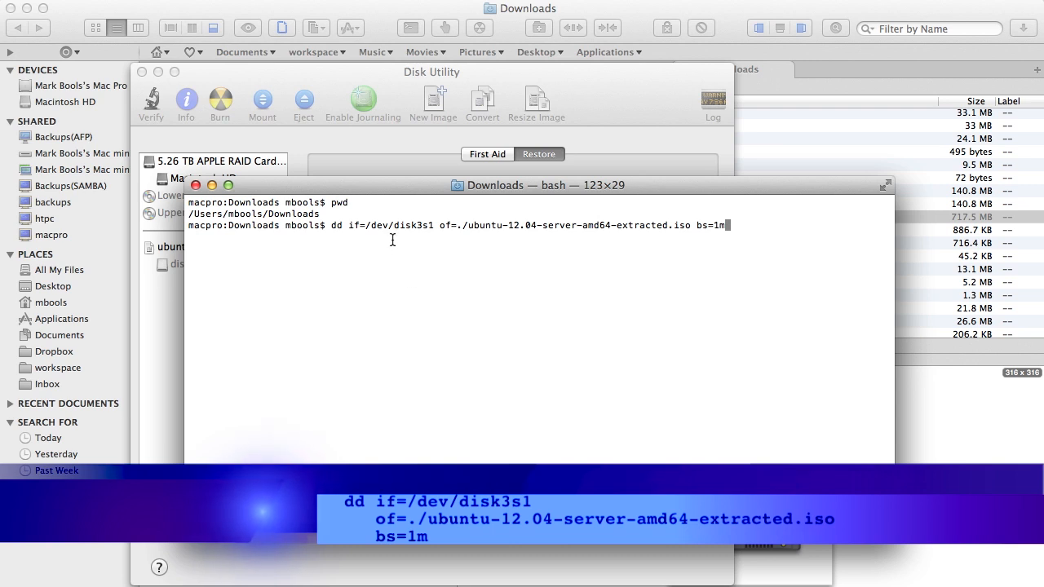
{"action": "double_click", "coordinate": [414, 226]}
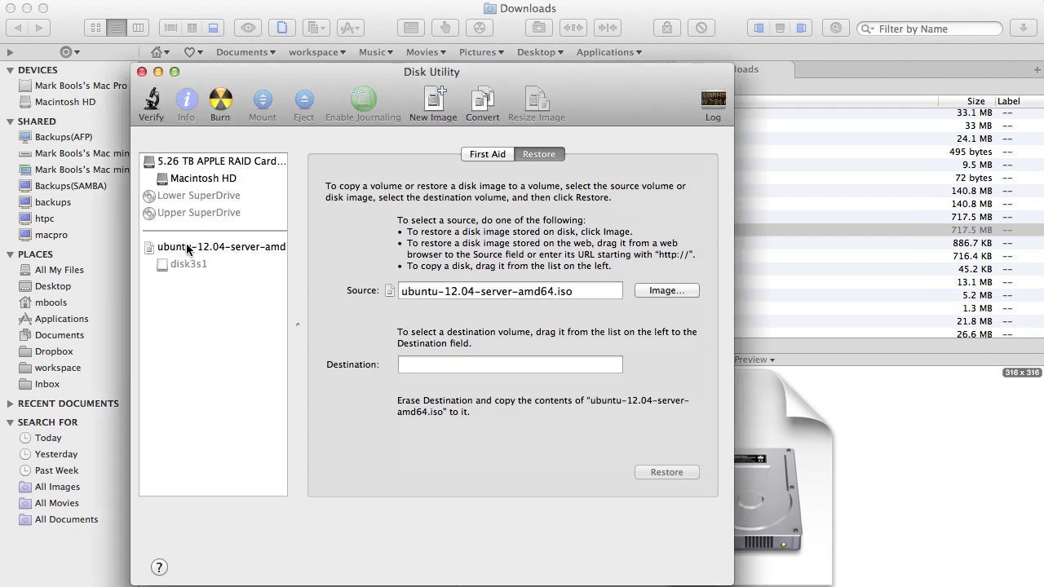
Step: Mount the new extracted server ISO and view the Ubuntu-Server 12 volume
{"action": "left_click", "coordinate": [220, 247]}
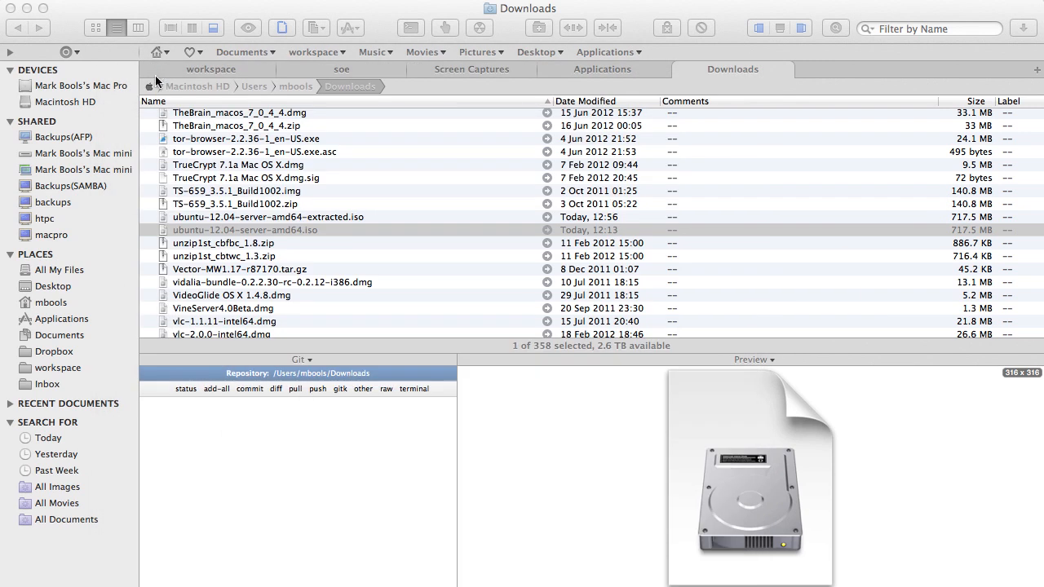
{"action": "left_click", "coordinate": [269, 216]}
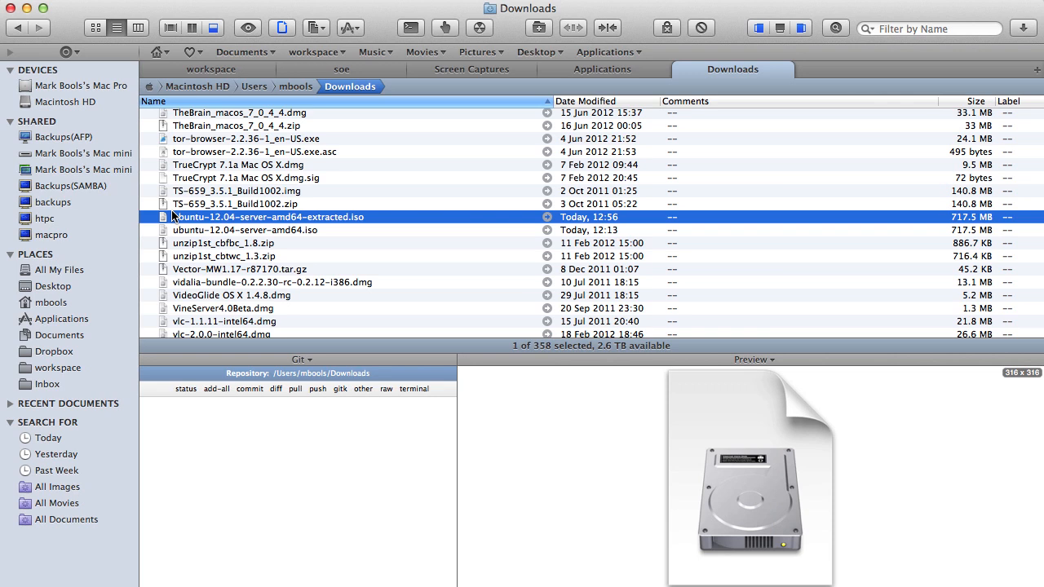
{"action": "mouse_move", "coordinate": [166, 220]}
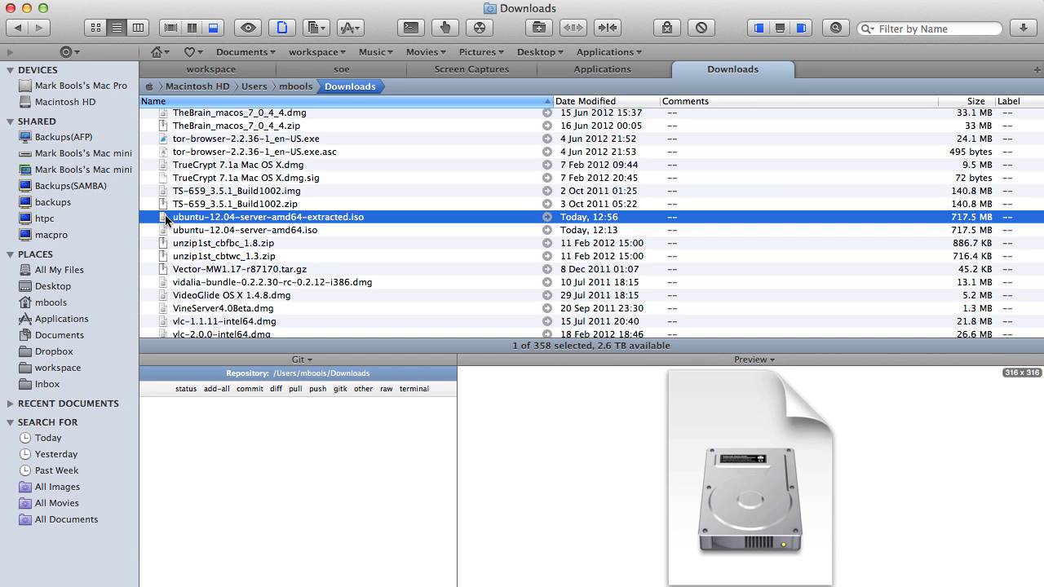
{"action": "right_click", "coordinate": [267, 217]}
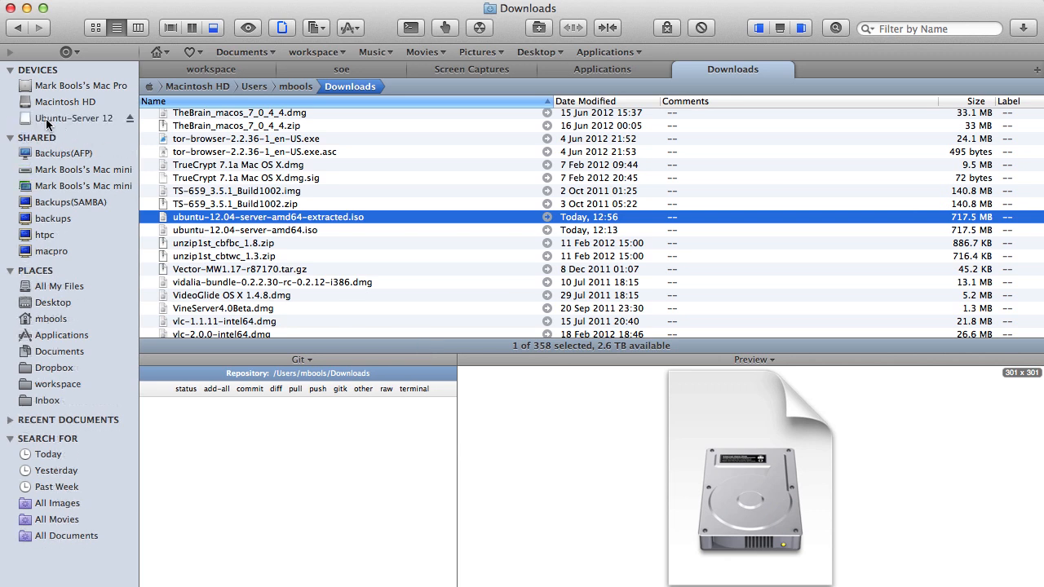
{"action": "left_click", "coordinate": [73, 118]}
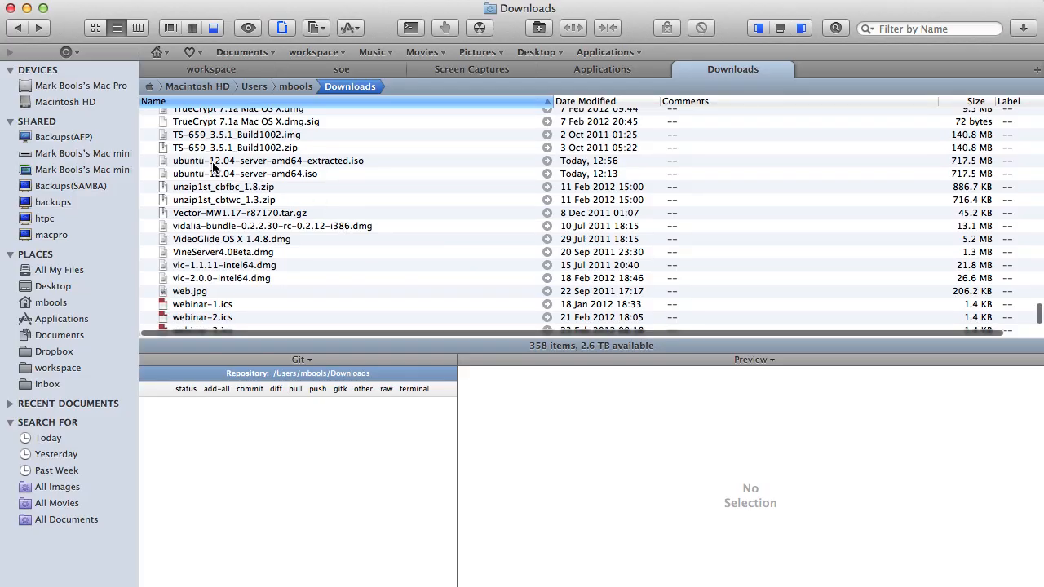
Step: Select the original ubuntu-12.04-server-amd64.iso in Downloads
{"action": "left_click", "coordinate": [244, 173]}
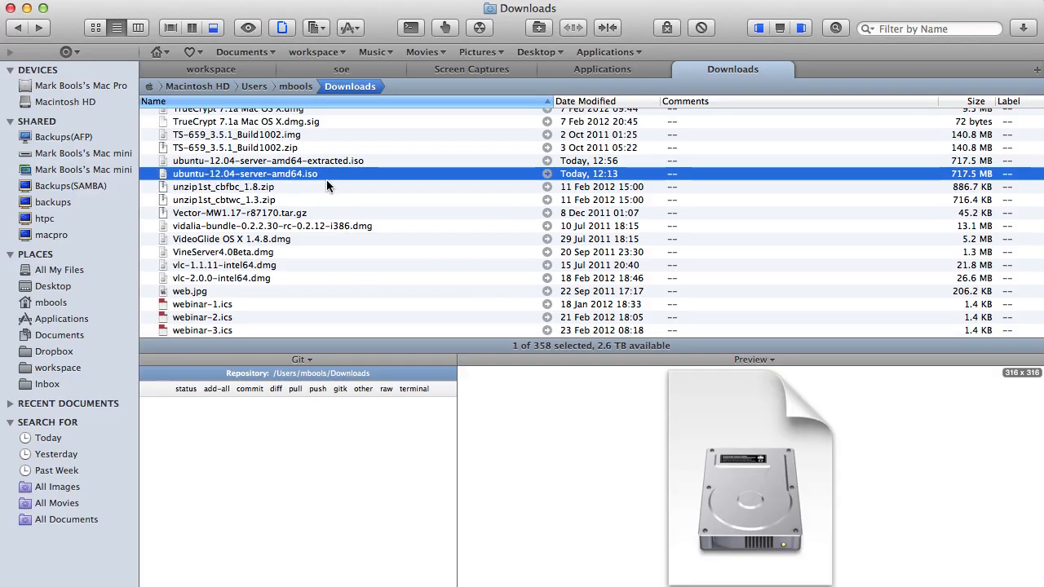
{"action": "mouse_move", "coordinate": [219, 176]}
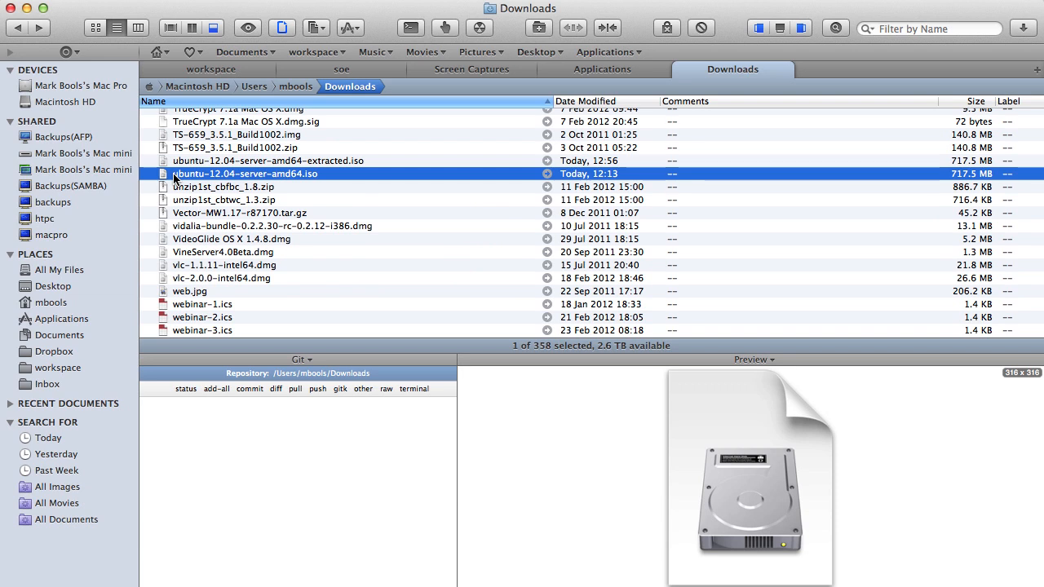
Step: Send ubuntu-12.04-server-amd64.iso to Disk Utility and start a burn
{"action": "right_click", "coordinate": [245, 173]}
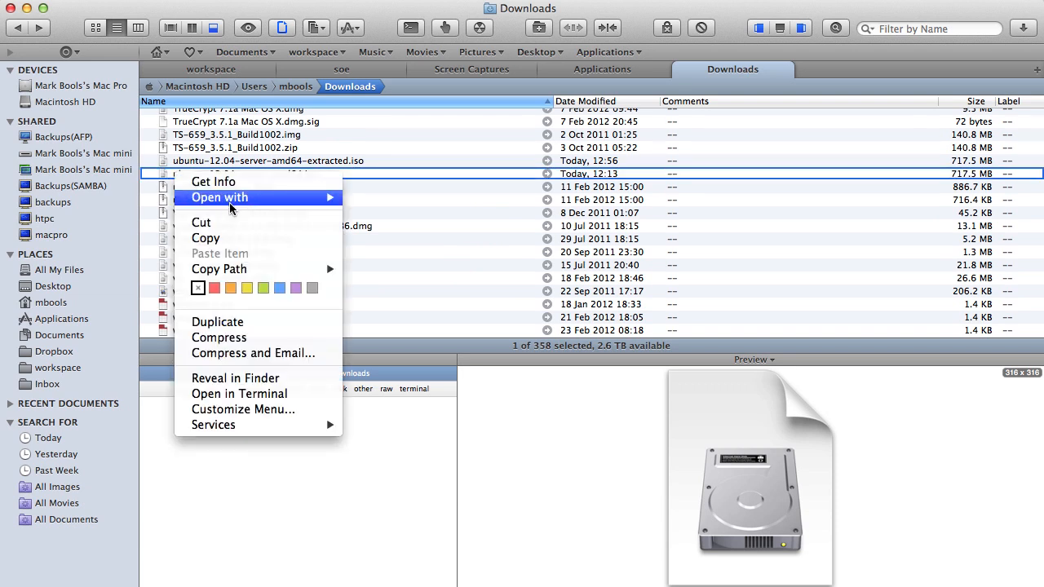
{"action": "mouse_move", "coordinate": [218, 198]}
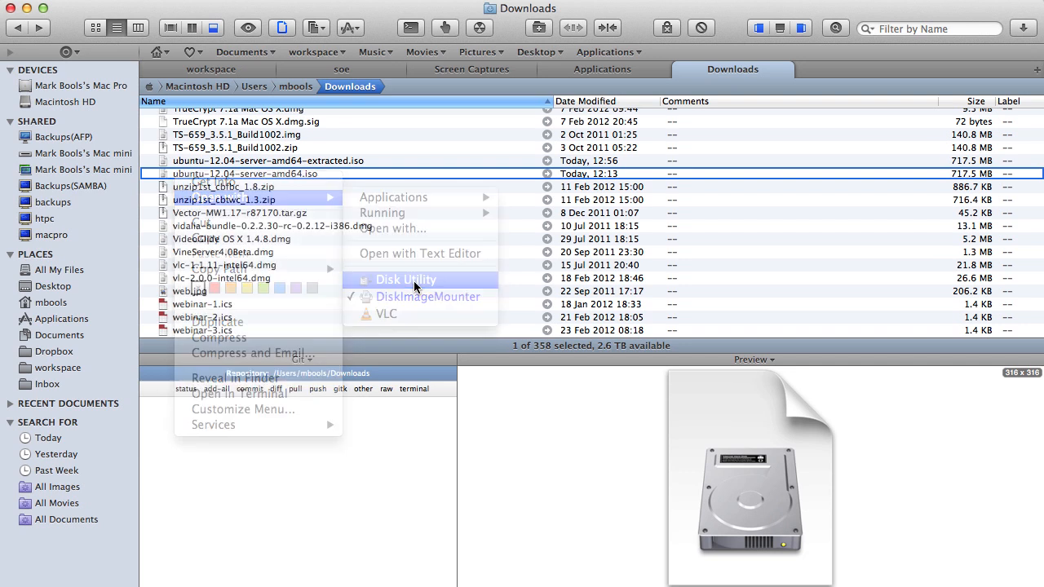
{"action": "left_click", "coordinate": [405, 279]}
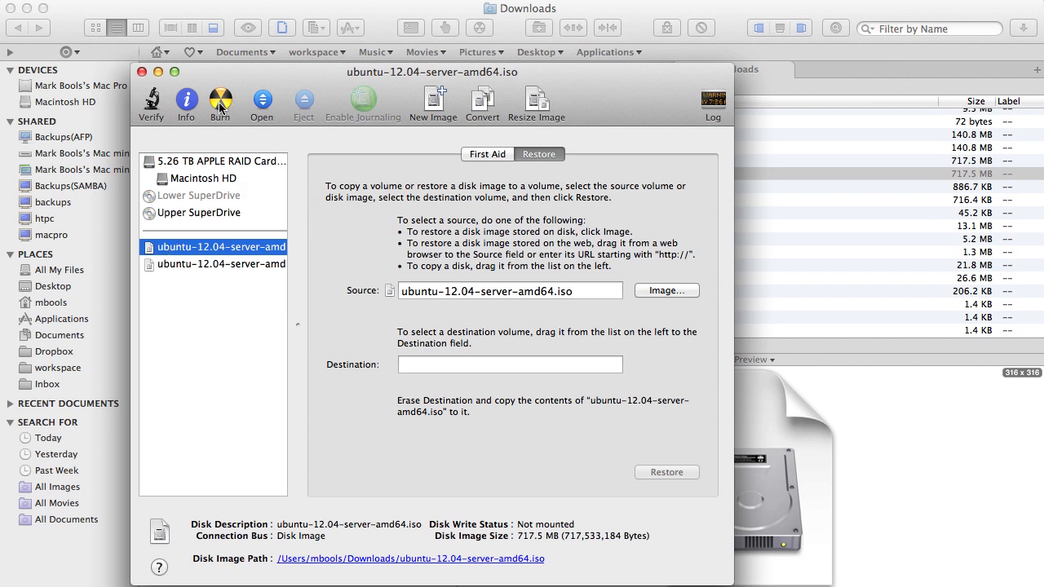
{"action": "left_click", "coordinate": [220, 101]}
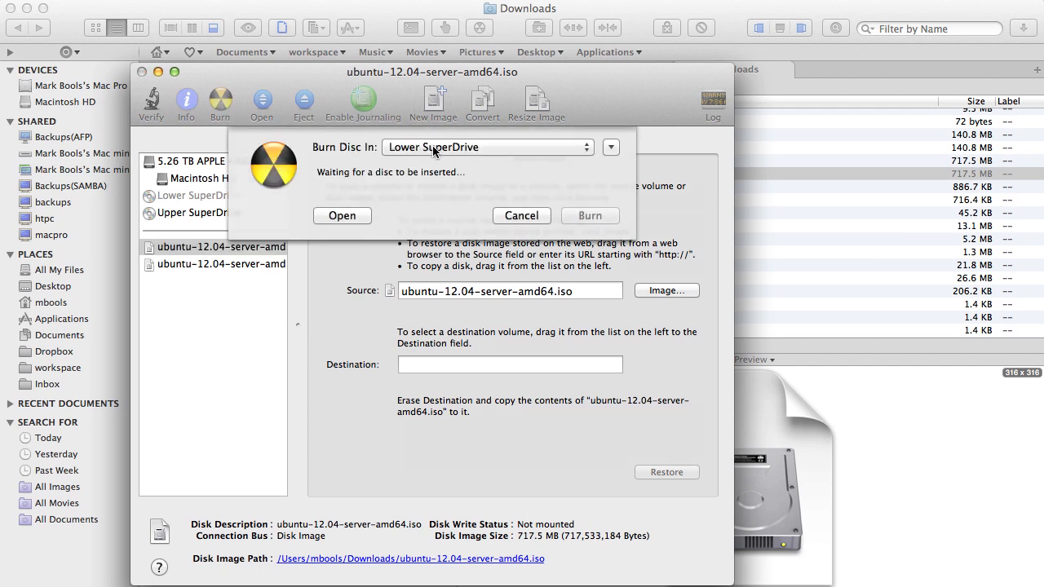
Step: Burn the image to the Upper SuperDrive and acknowledge the successful burn
{"action": "left_click", "coordinate": [486, 147]}
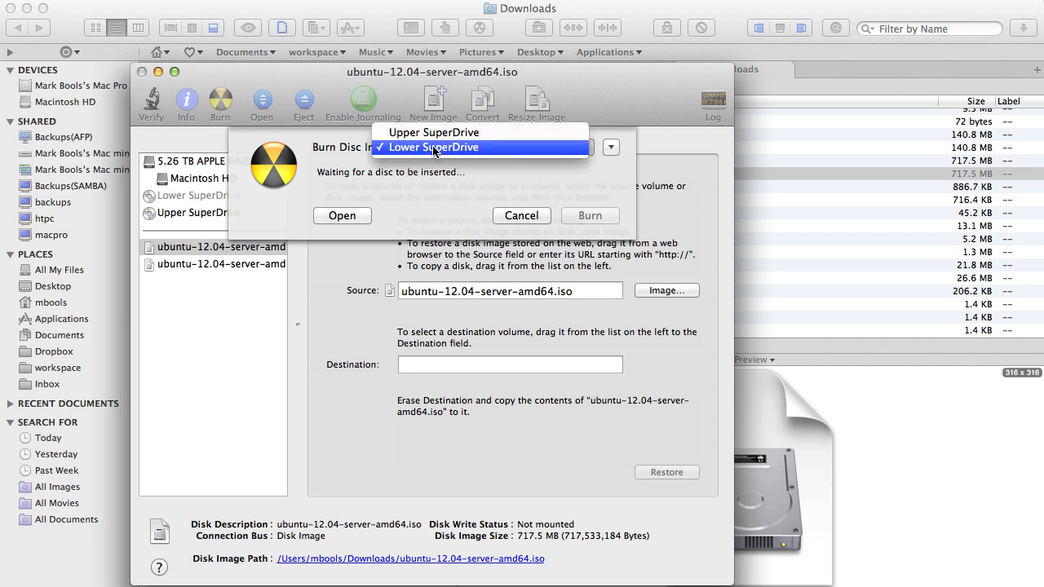
{"action": "left_click", "coordinate": [434, 132]}
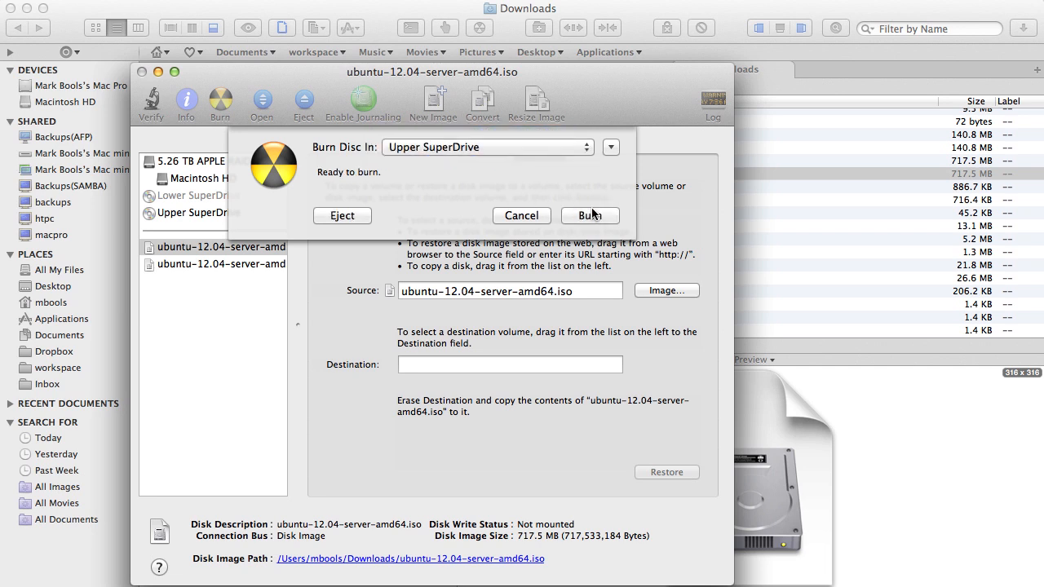
{"action": "left_click", "coordinate": [591, 216]}
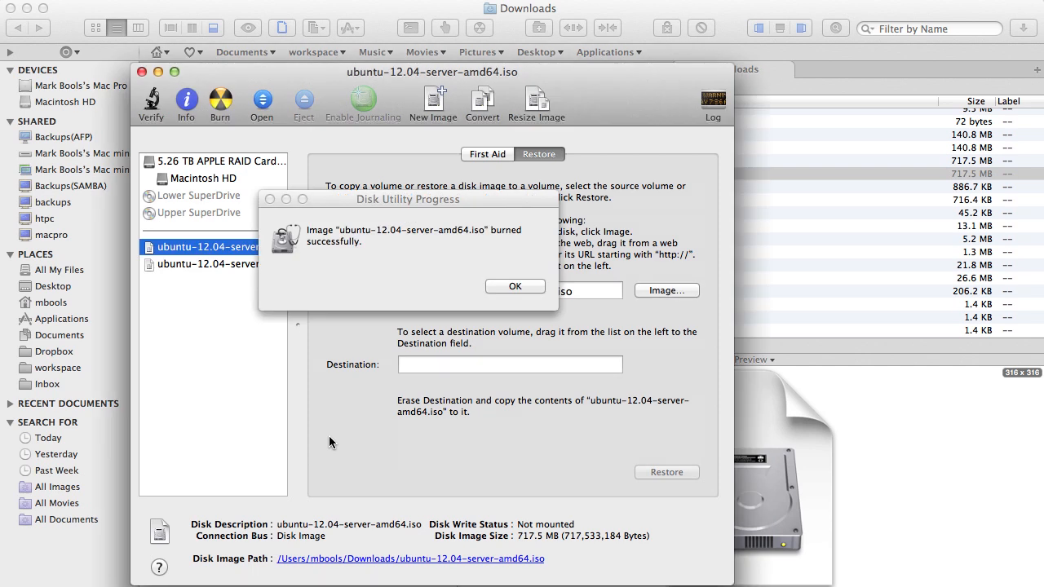
{"action": "left_click", "coordinate": [515, 287]}
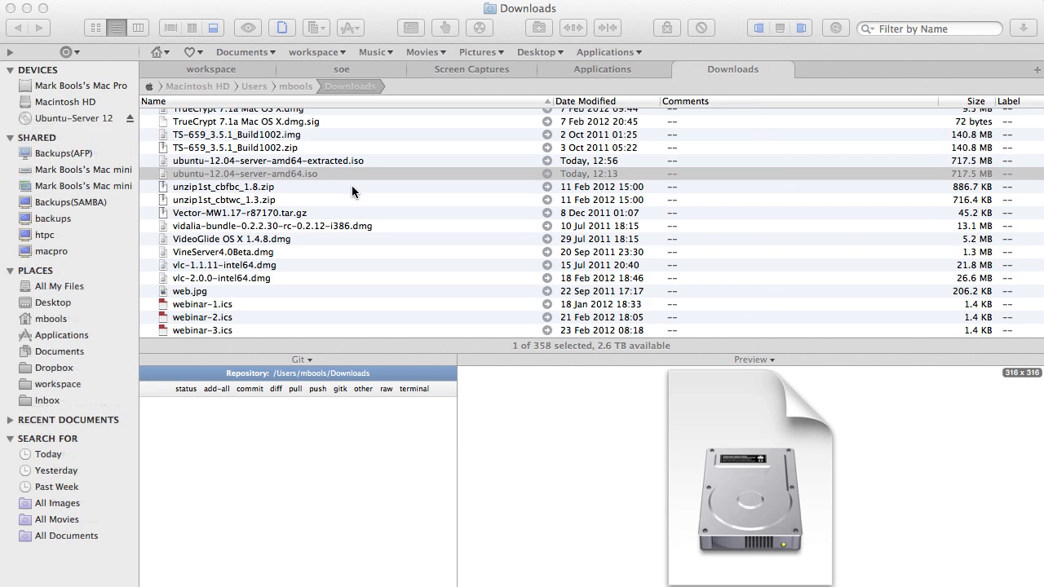
Step: Choose ubuntu-12.04-server-amd64-extracted.iso in Disk Utility and start a burn
{"action": "left_click", "coordinate": [75, 118]}
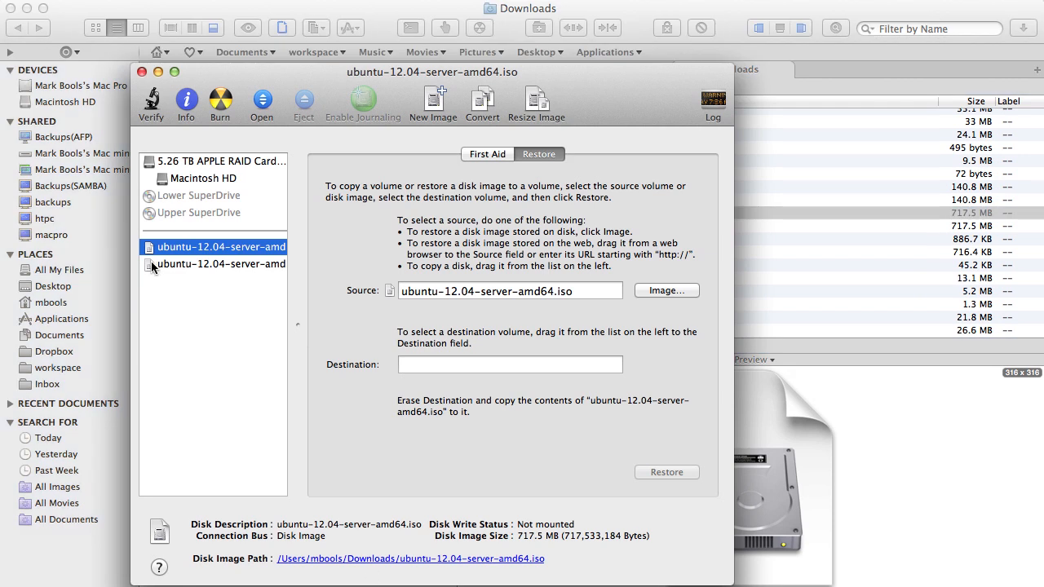
{"action": "left_click", "coordinate": [220, 264]}
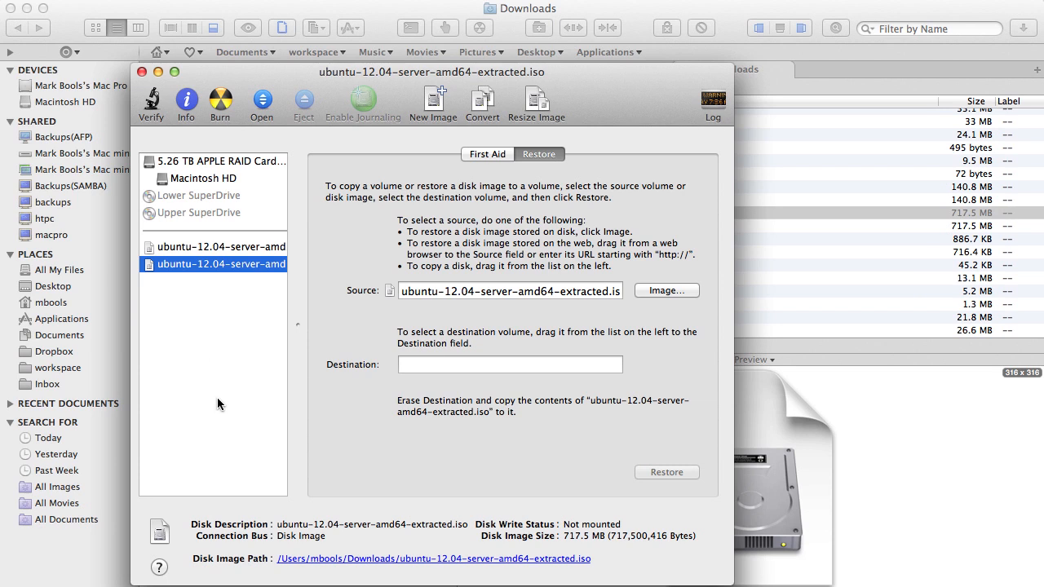
{"action": "mouse_move", "coordinate": [375, 150]}
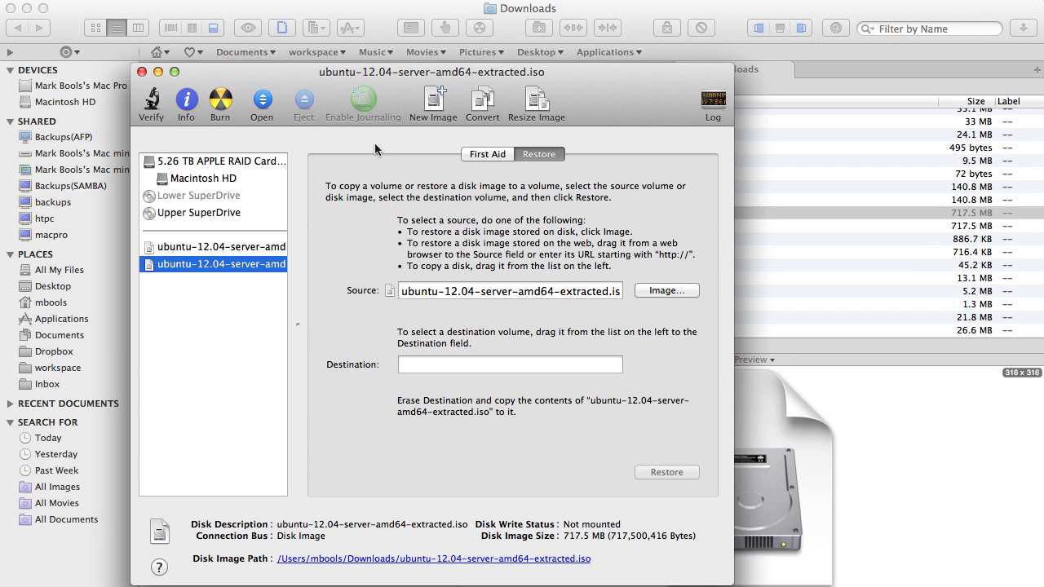
{"action": "left_click", "coordinate": [220, 101]}
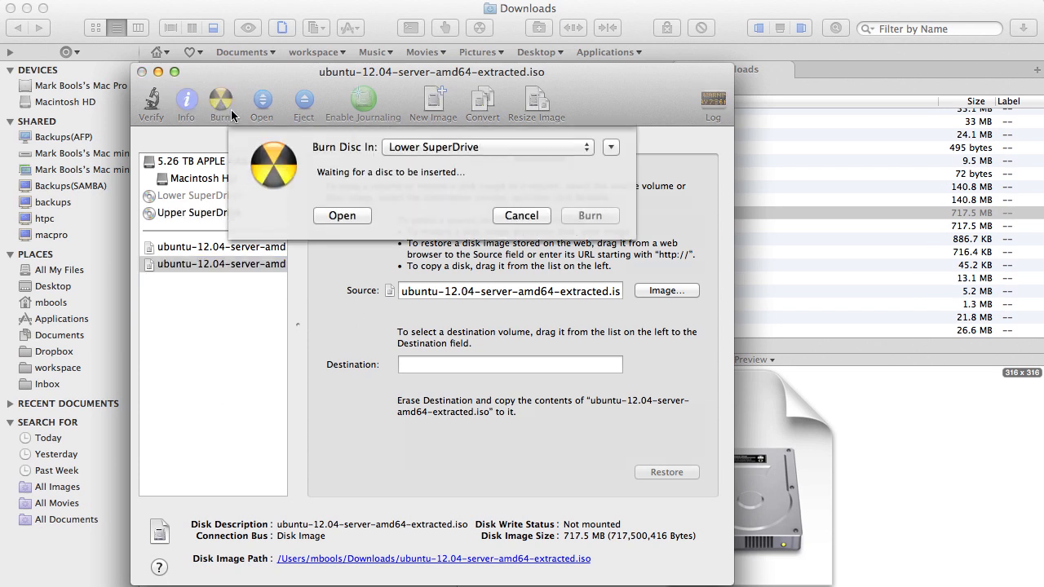
Step: Burn the extracted image to the Upper SuperDrive, acknowledge completion, and select it in Downloads
{"action": "left_click", "coordinate": [487, 147]}
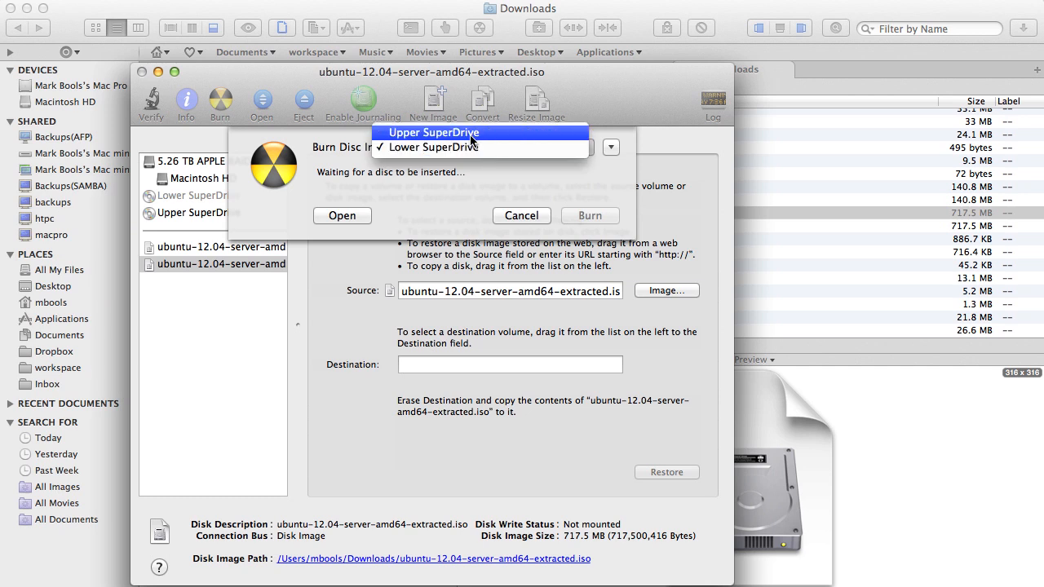
{"action": "left_click", "coordinate": [522, 215]}
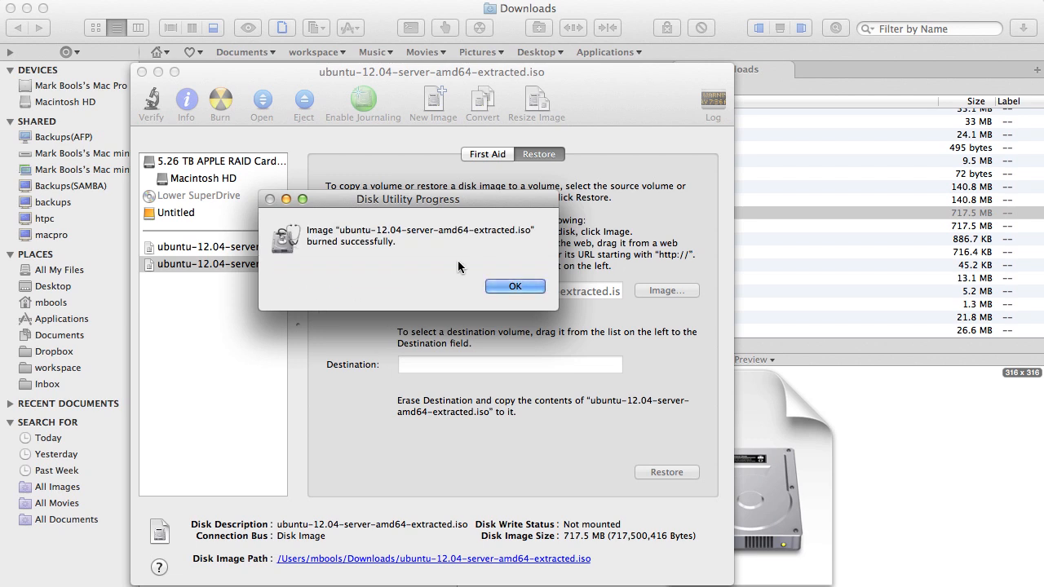
{"action": "left_click", "coordinate": [515, 285]}
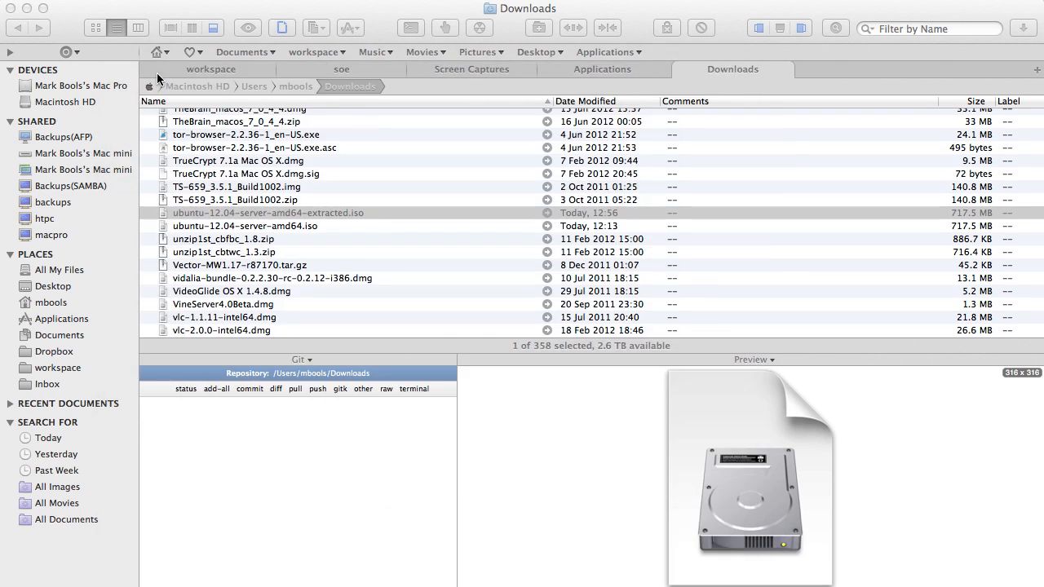
{"action": "mouse_move", "coordinate": [156, 13]}
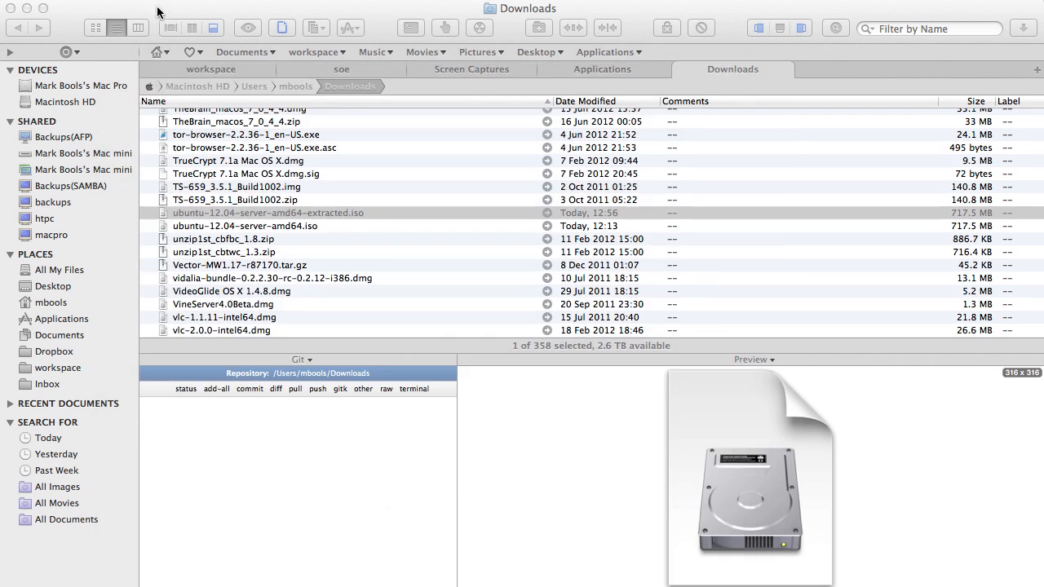
{"action": "left_click", "coordinate": [268, 212]}
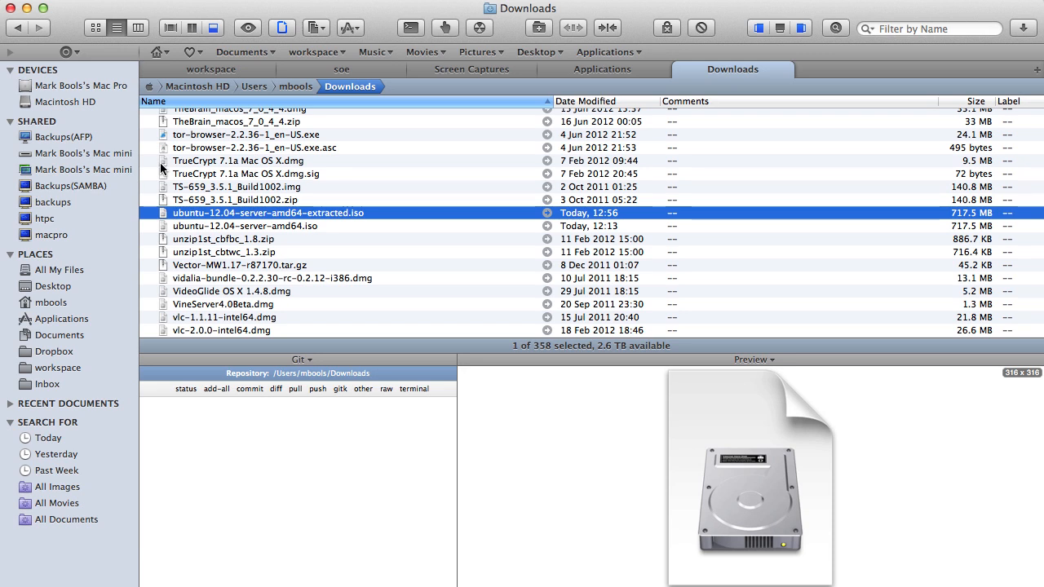